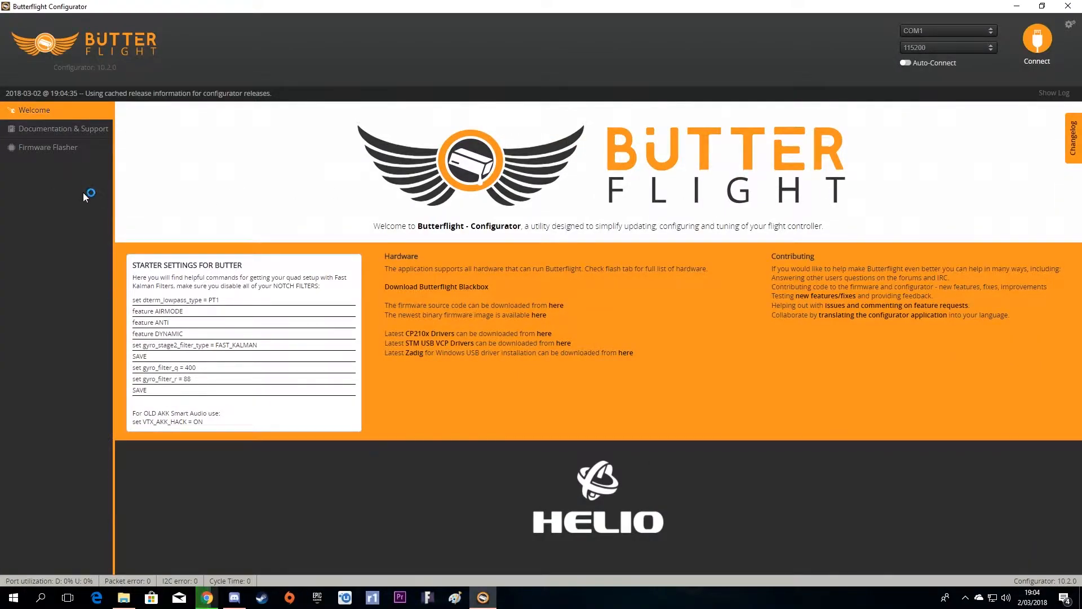
List the board's Betaflight 3.2.5 settings with CLI diff, then close the configurator
left_click(47, 147)
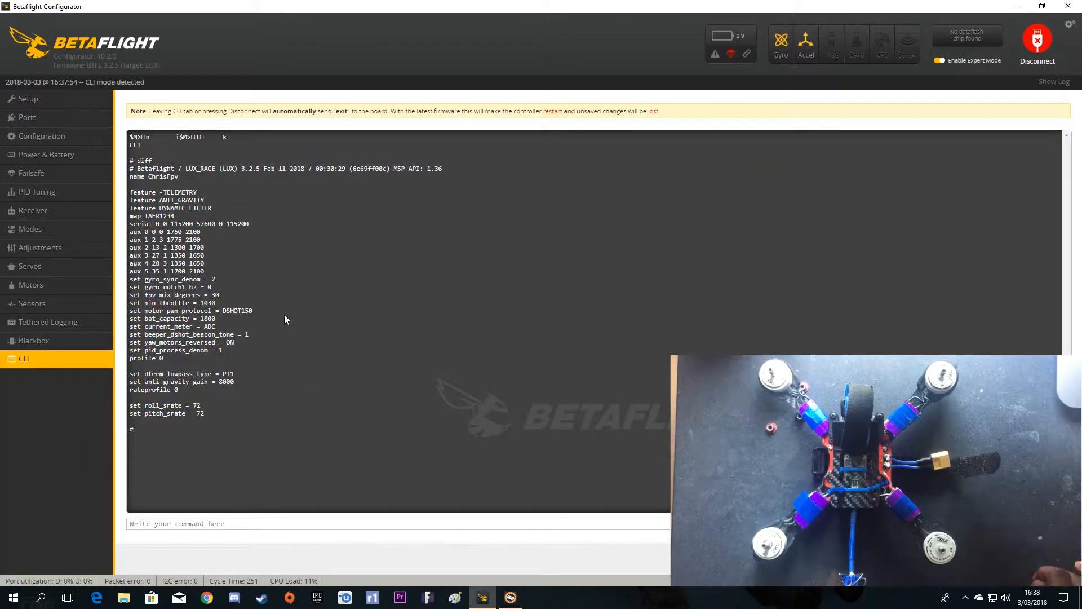
mouse_move(698, 204)
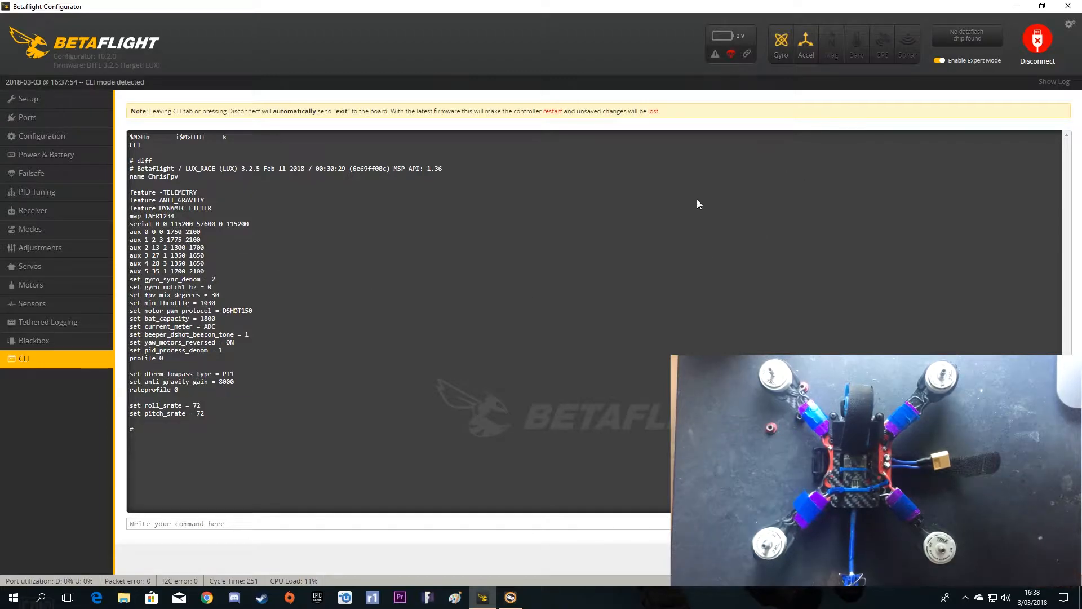
left_click(1036, 40)
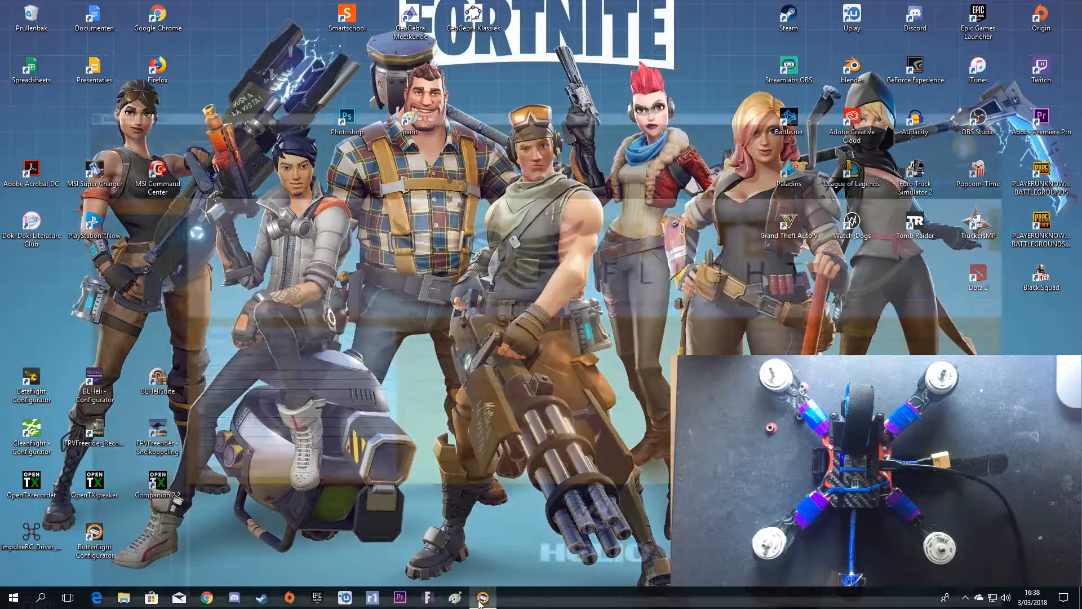
Launch Butterflight Configurator from the taskbar icon
left_click(482, 596)
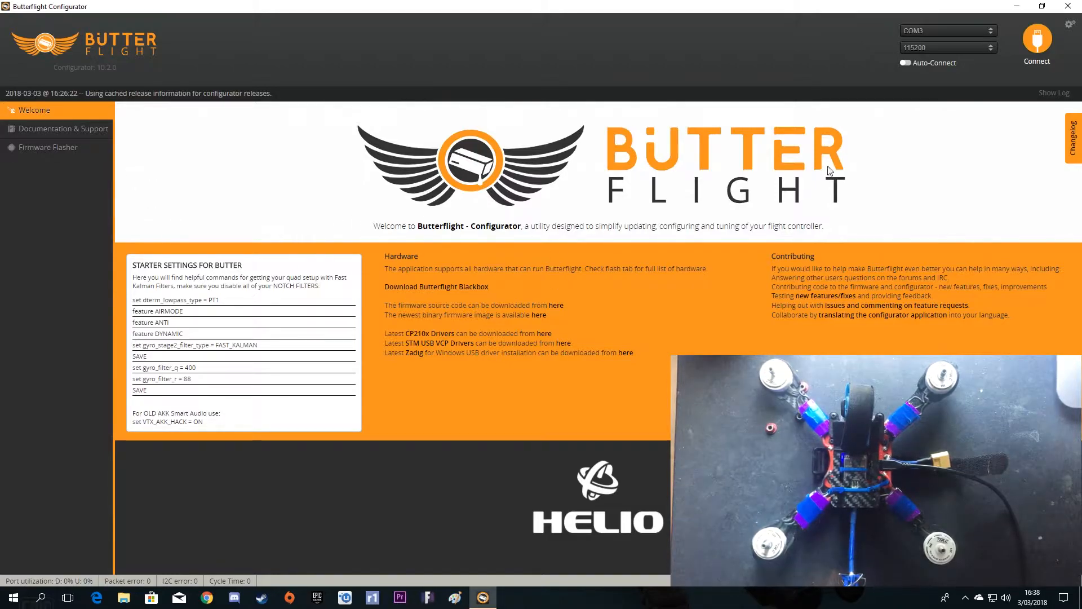
left_click(947, 31)
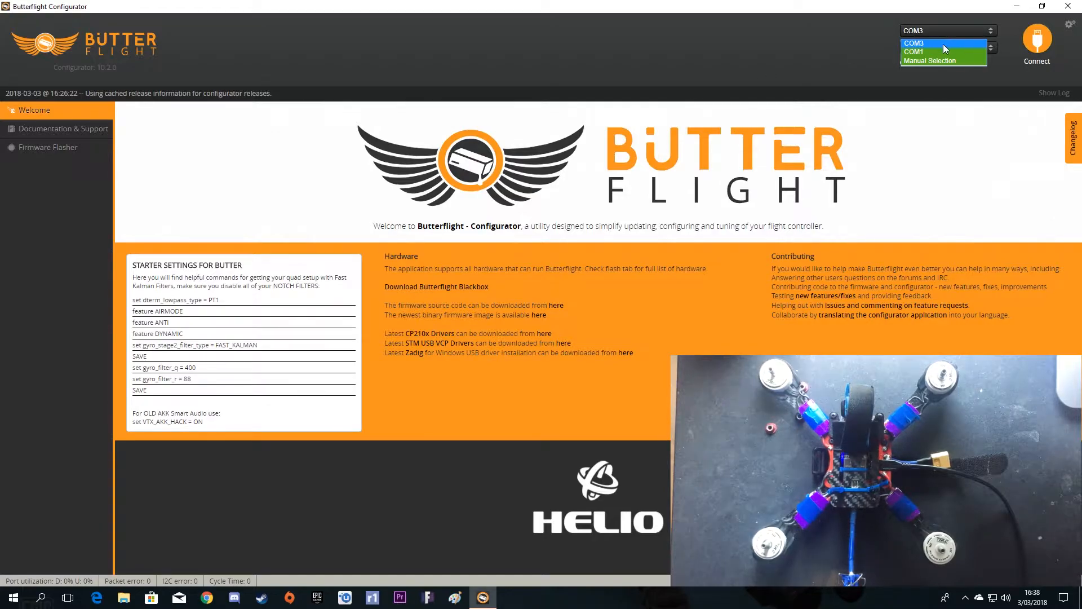
left_click(1036, 40)
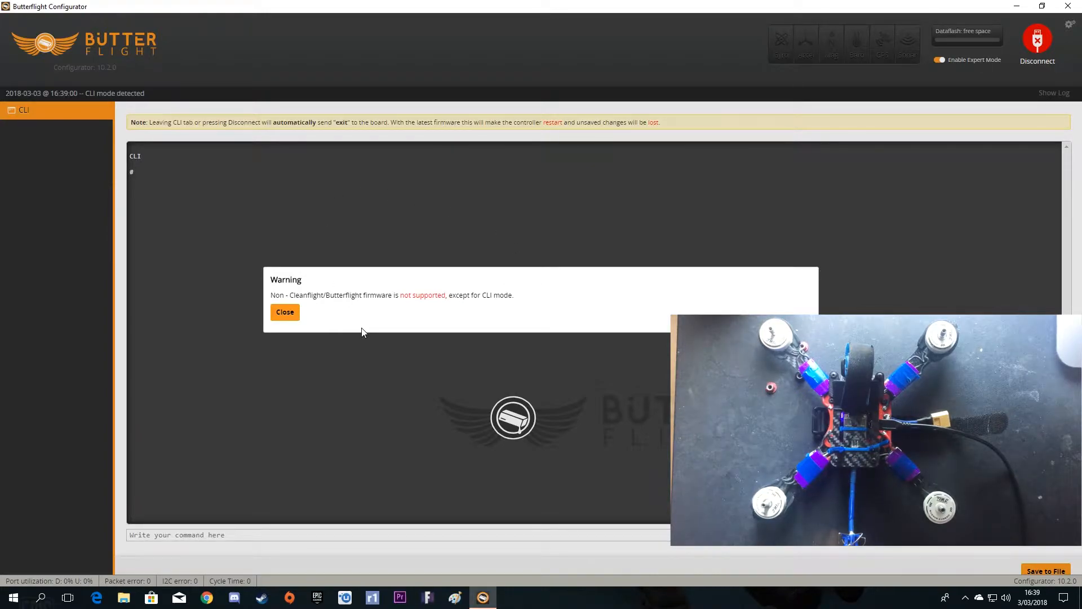
mouse_move(284, 312)
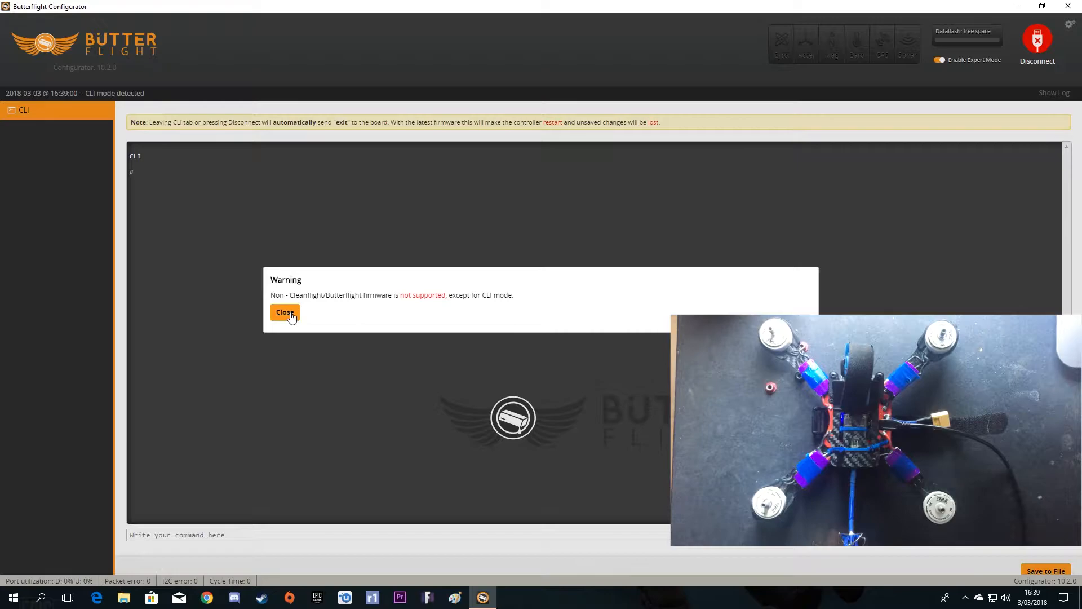
left_click(284, 312)
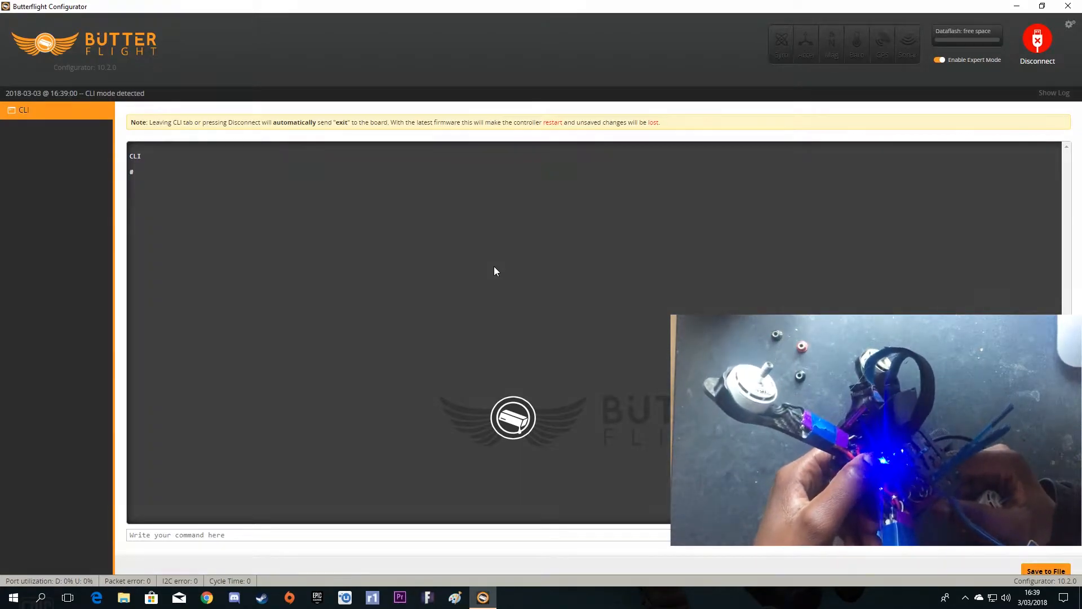
left_click(1036, 41)
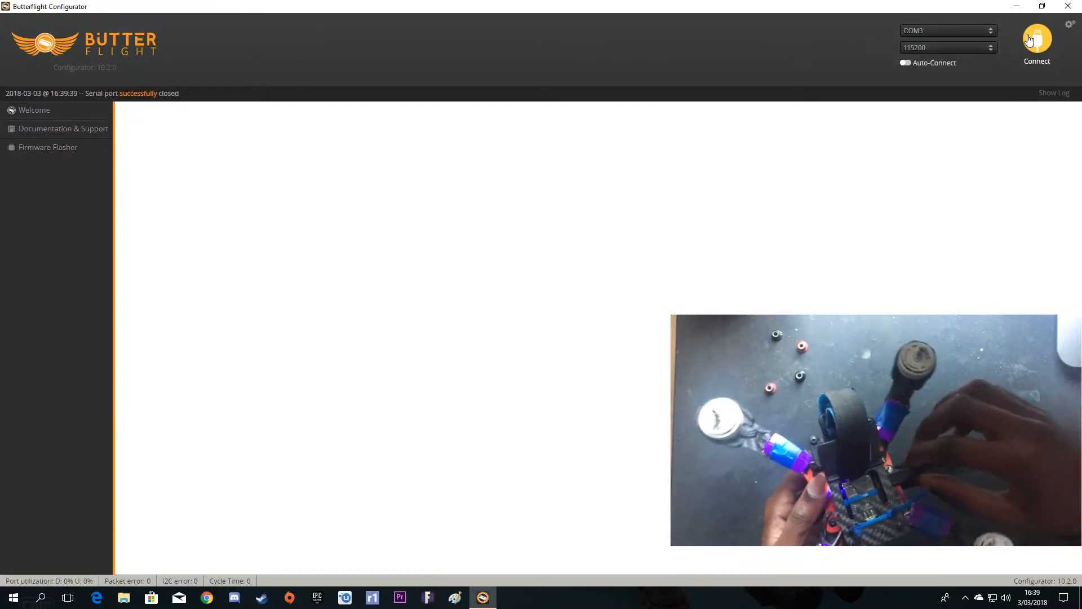
Connect on COM3, dismiss the unsupported firmware warning, and run the bl command
left_click(34, 110)
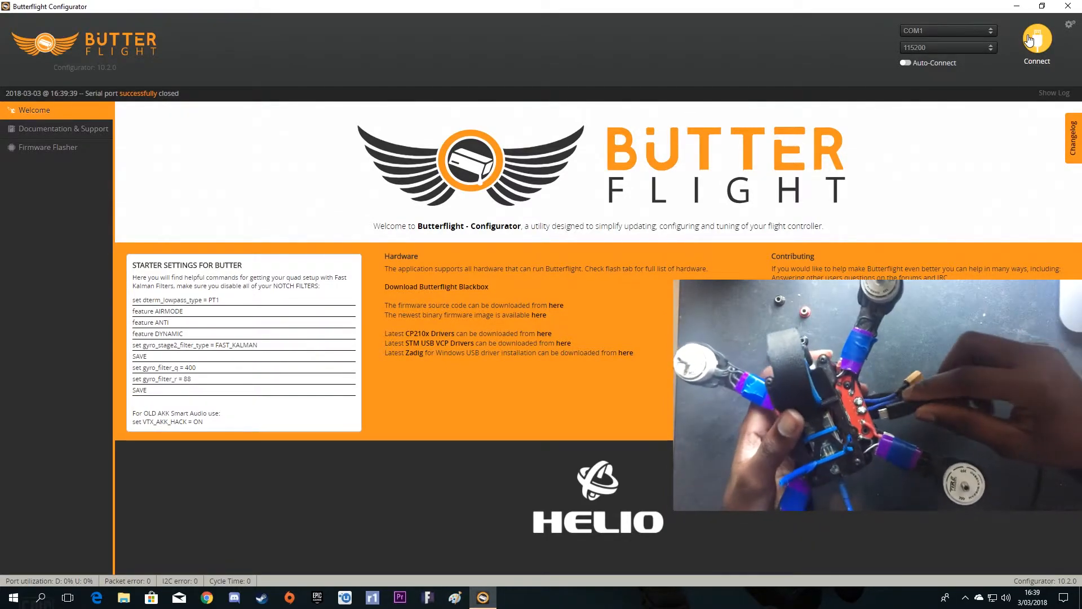
left_click(947, 31)
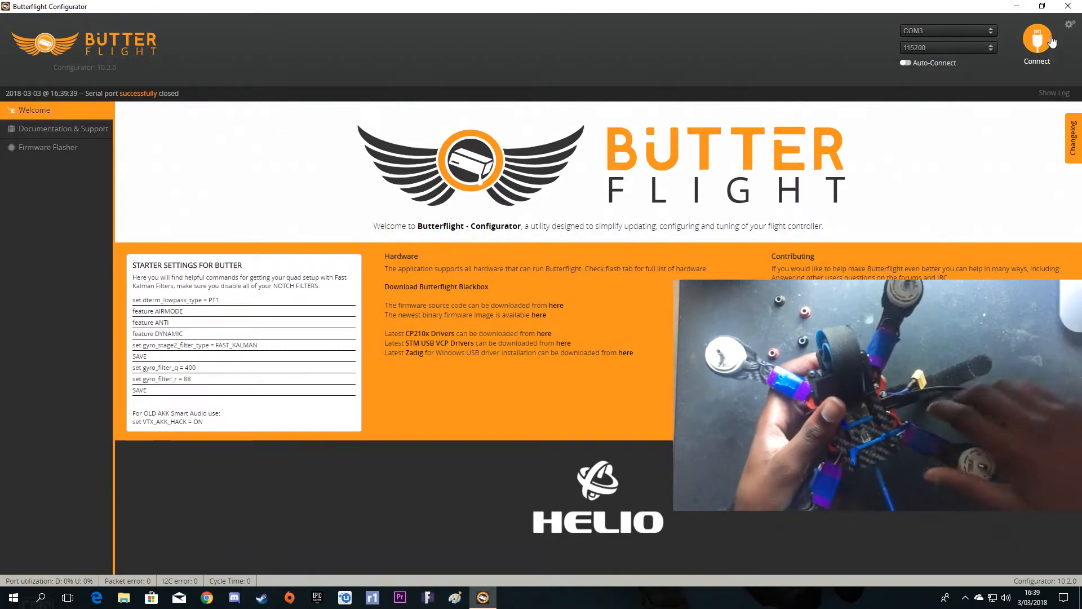
left_click(1035, 41)
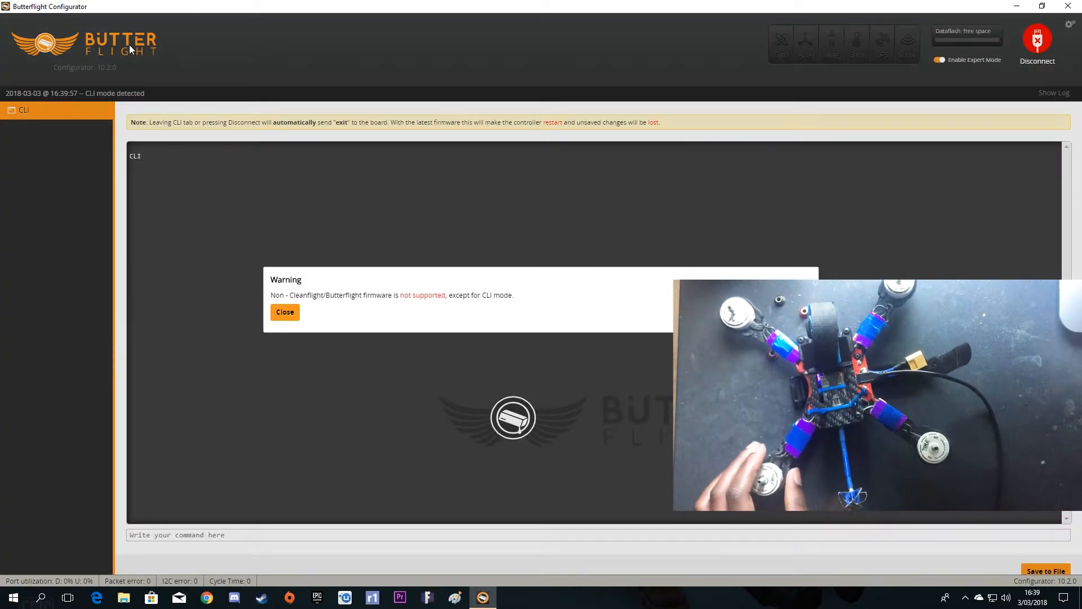
left_click(284, 312)
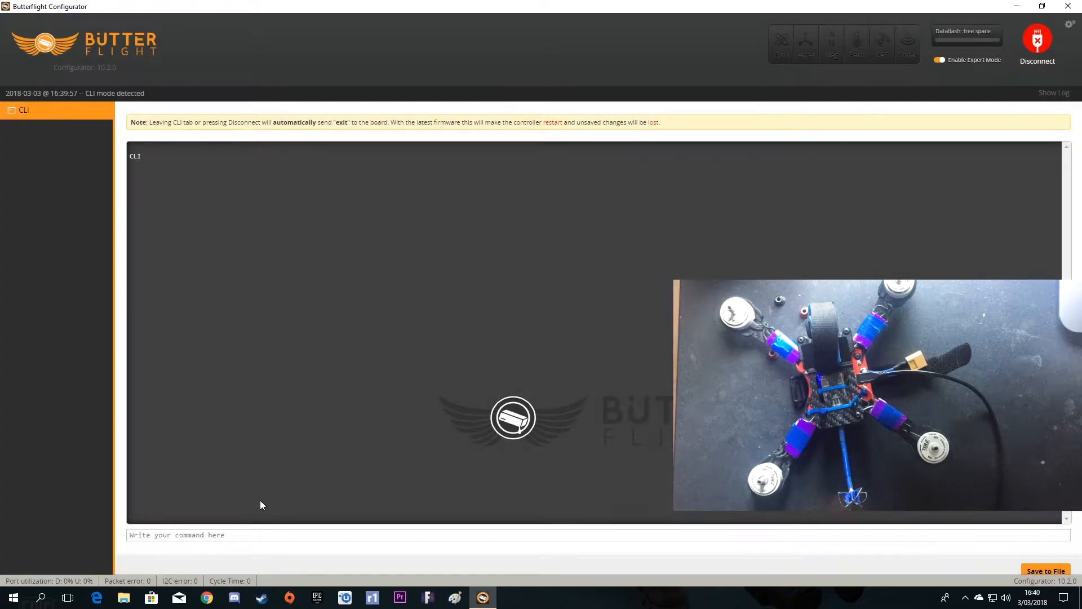
type("b")
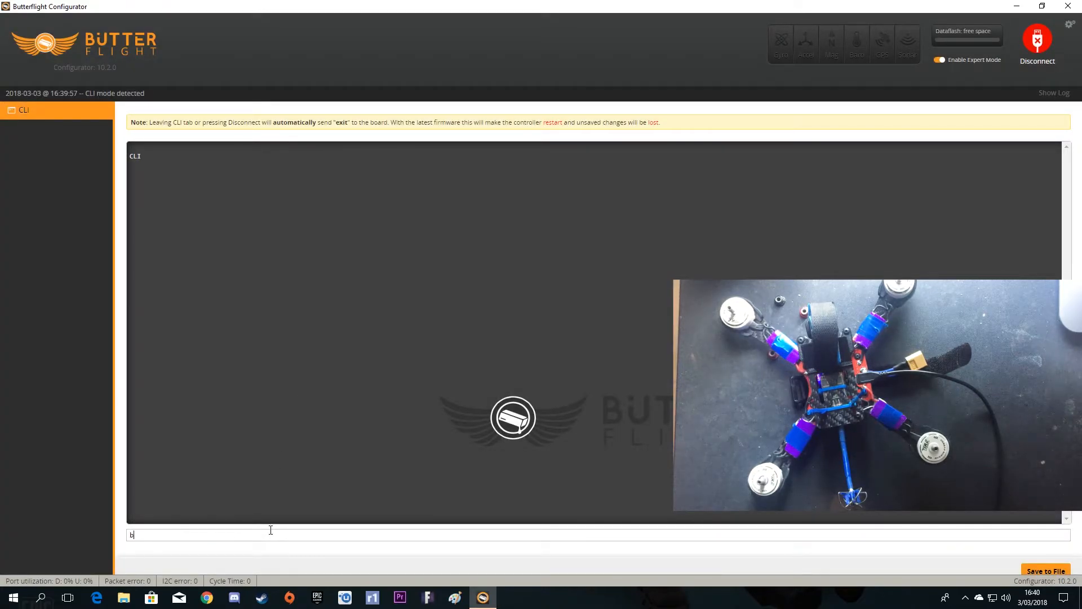
left_click(1037, 43)
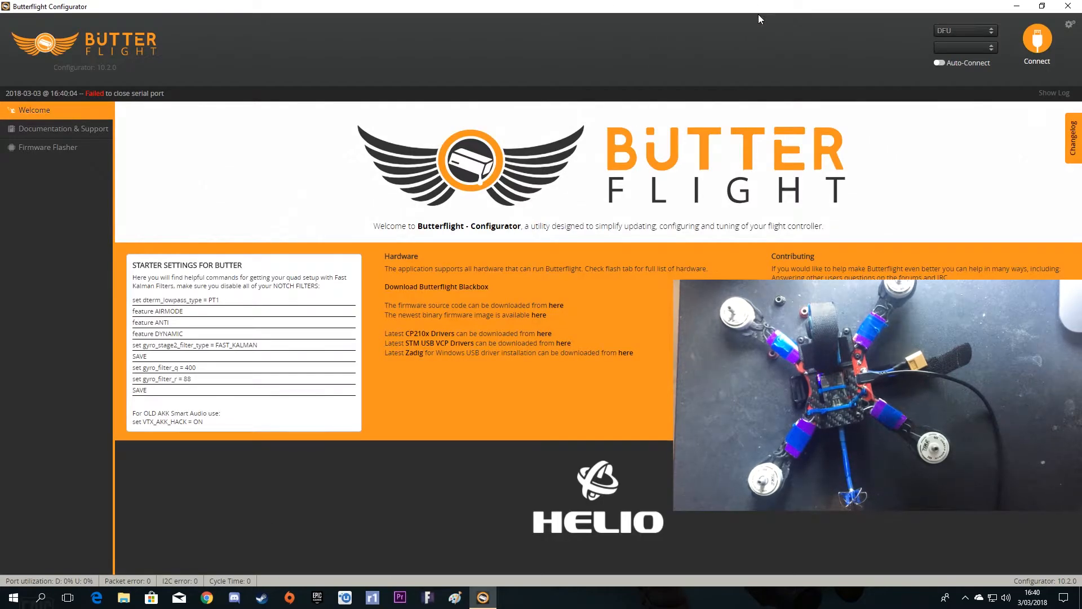
Select the DFU device as the port and open the firmware flasher
left_click(965, 31)
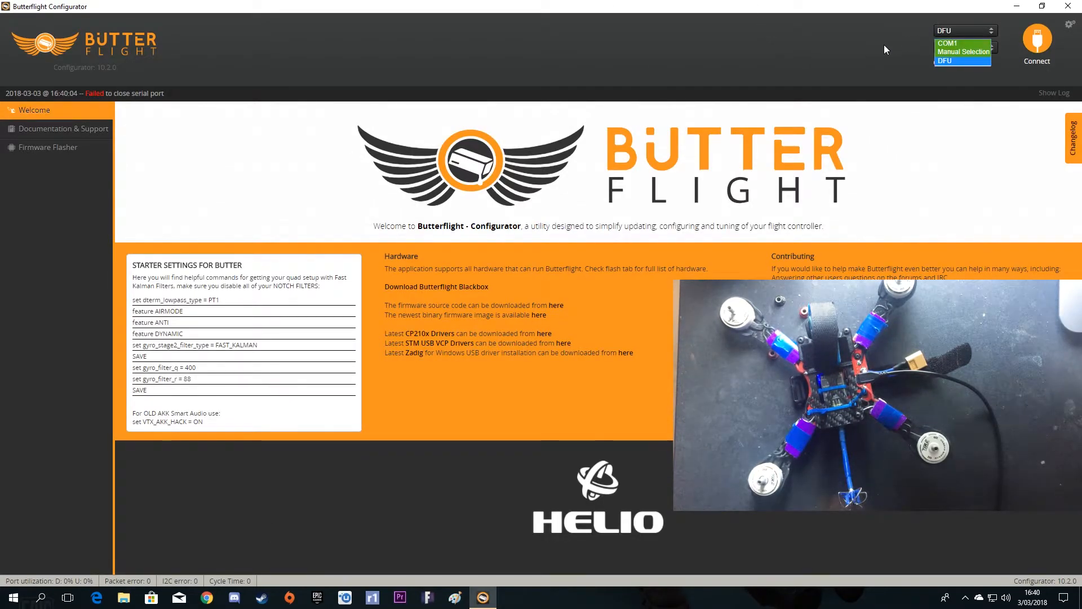
left_click(945, 61)
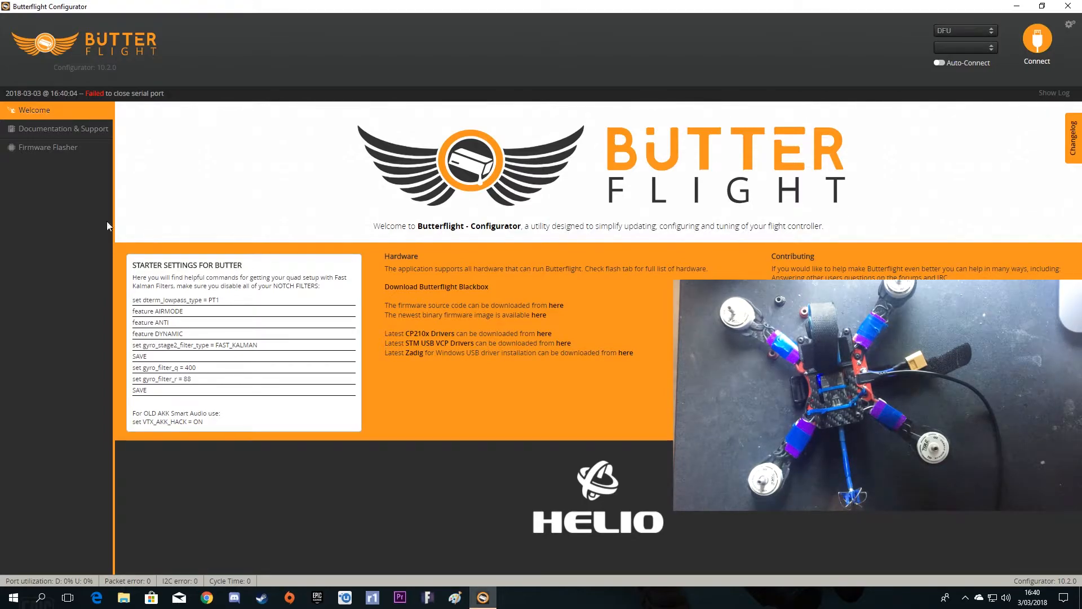
left_click(46, 147)
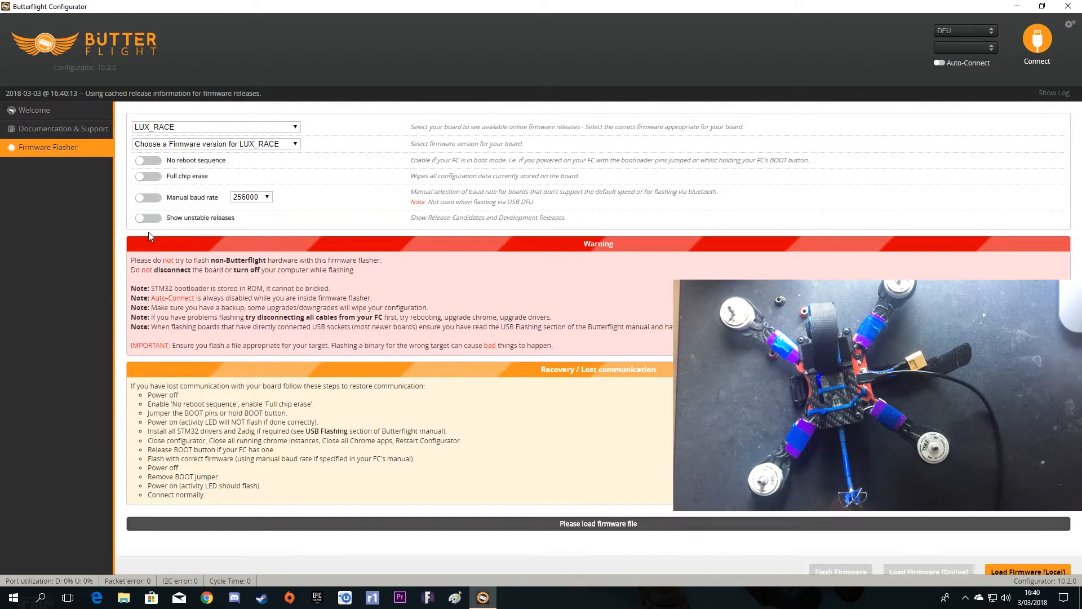
Keep LUX_RACE as the board, pick 3.4.0 LUX_RACE (stable), and load it online
left_click(215, 126)
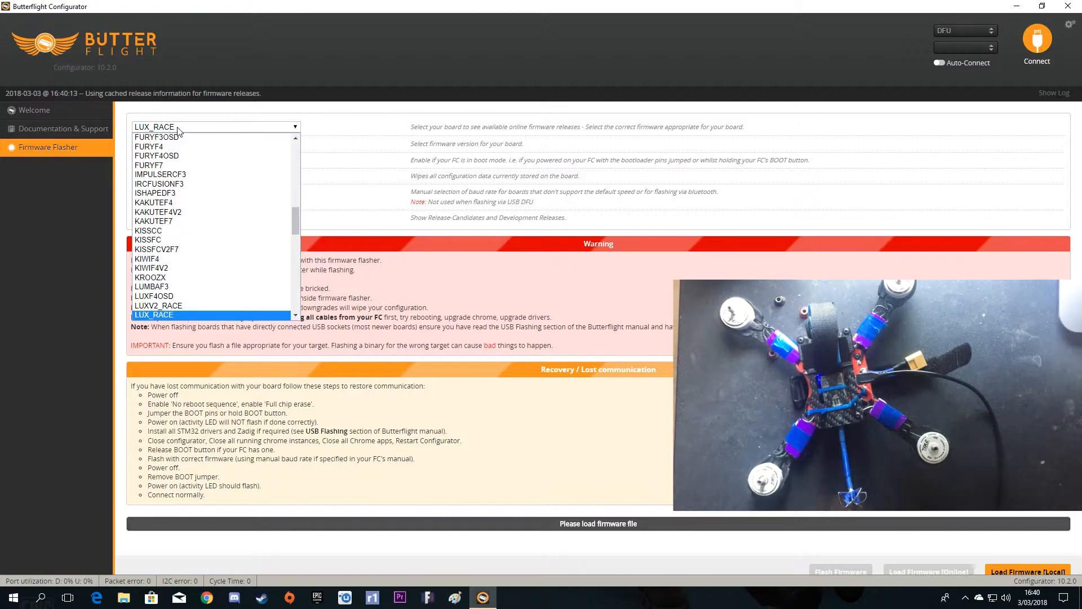
mouse_move(160, 184)
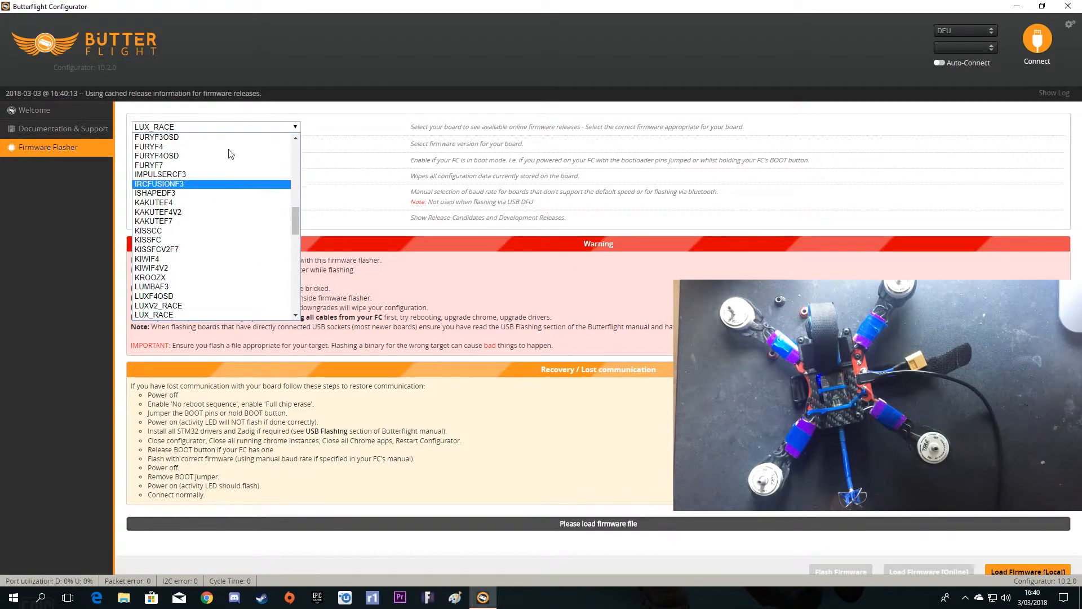
mouse_move(163, 314)
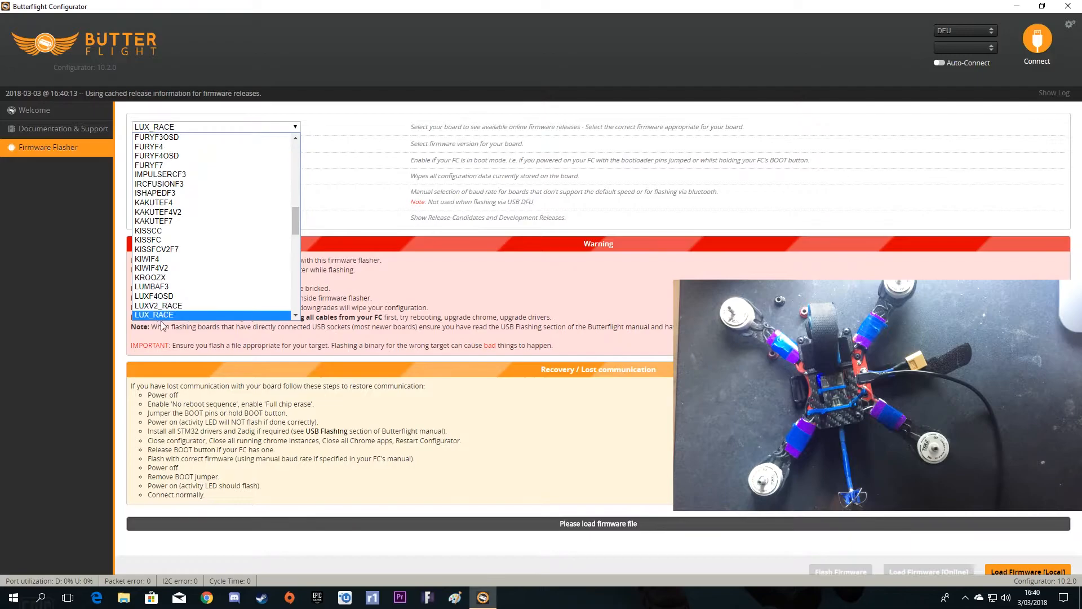
left_click(153, 314)
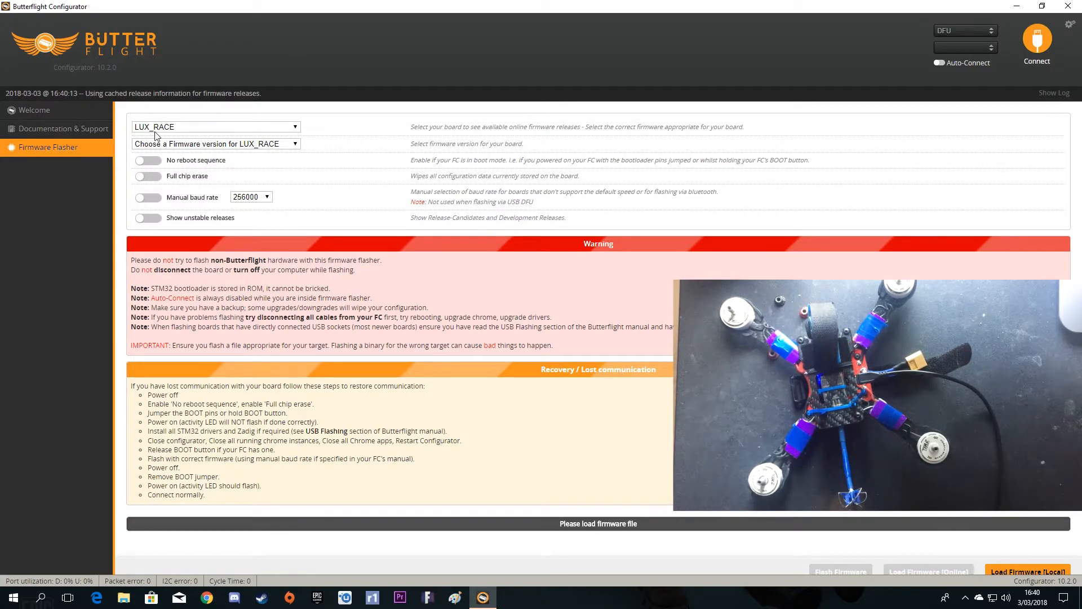
left_click(215, 144)
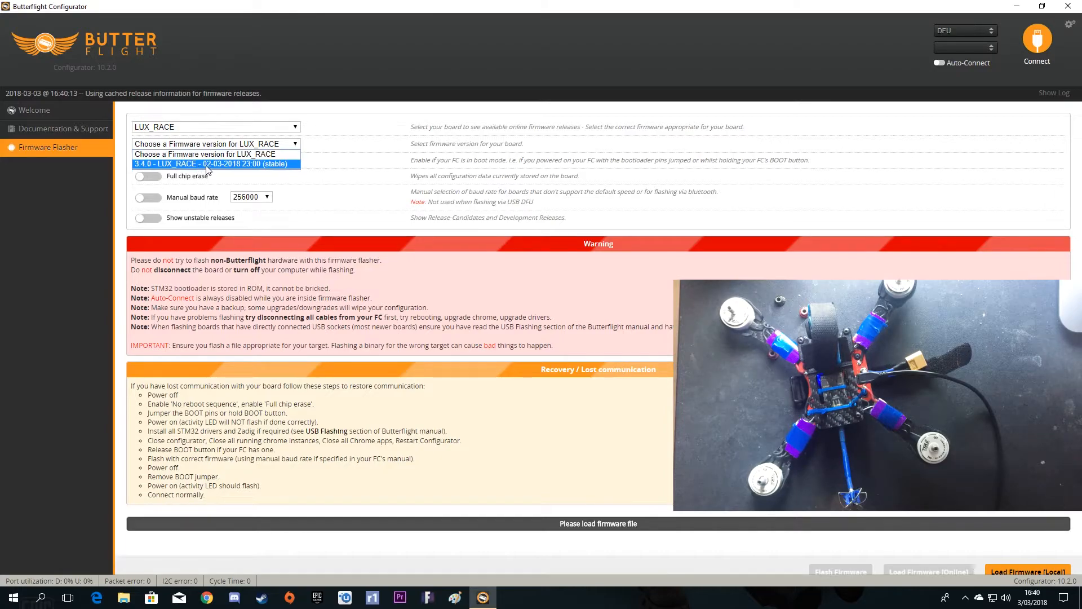
left_click(215, 164)
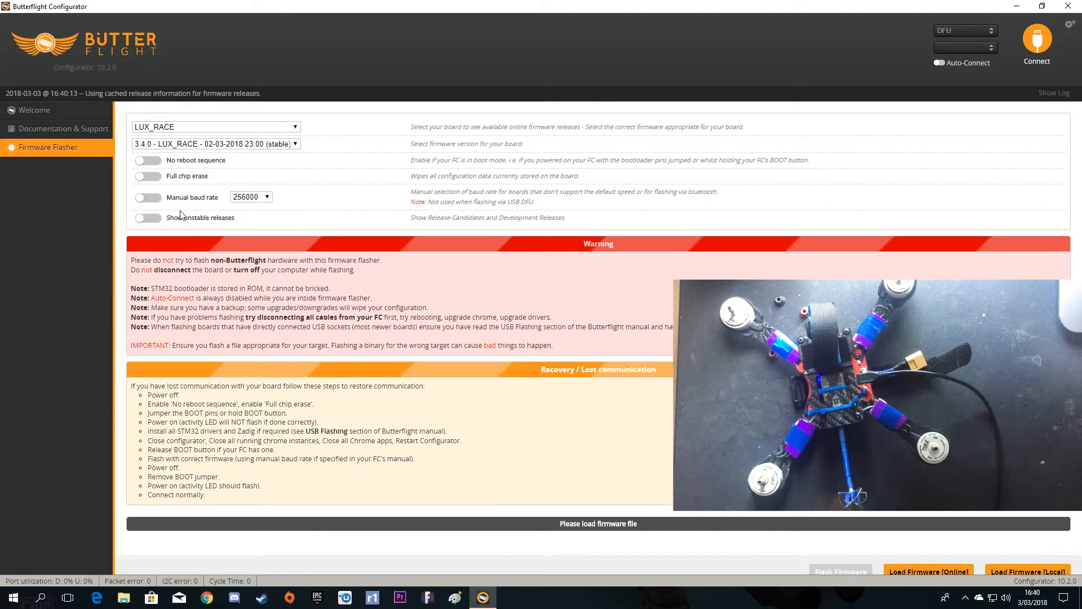
left_click(147, 176)
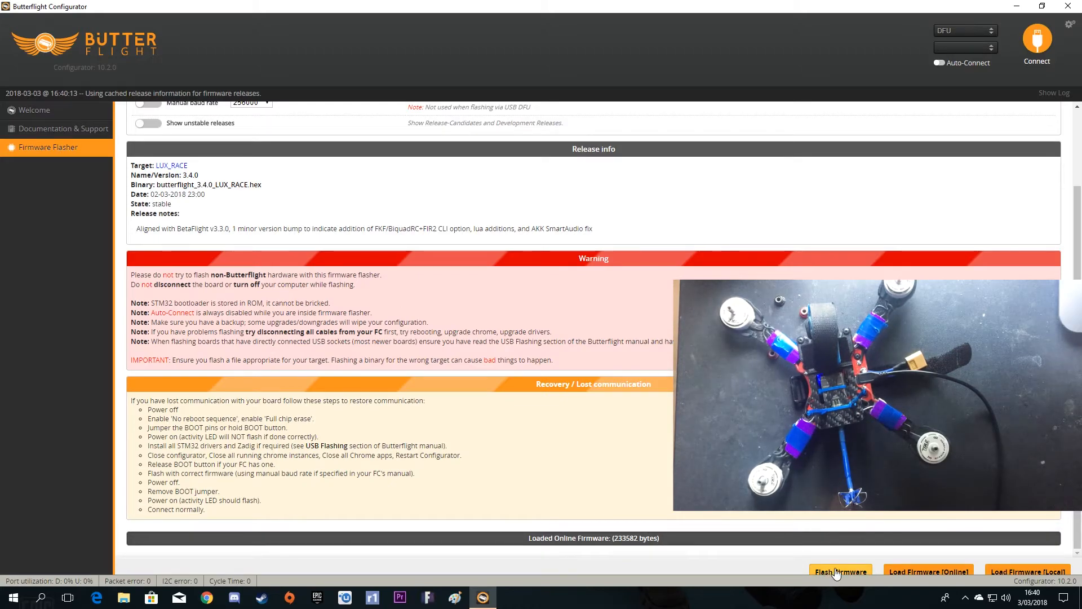
Flash the 3.4.0 firmware until programming succeeds, then return to the Welcome tab
left_click(840, 572)
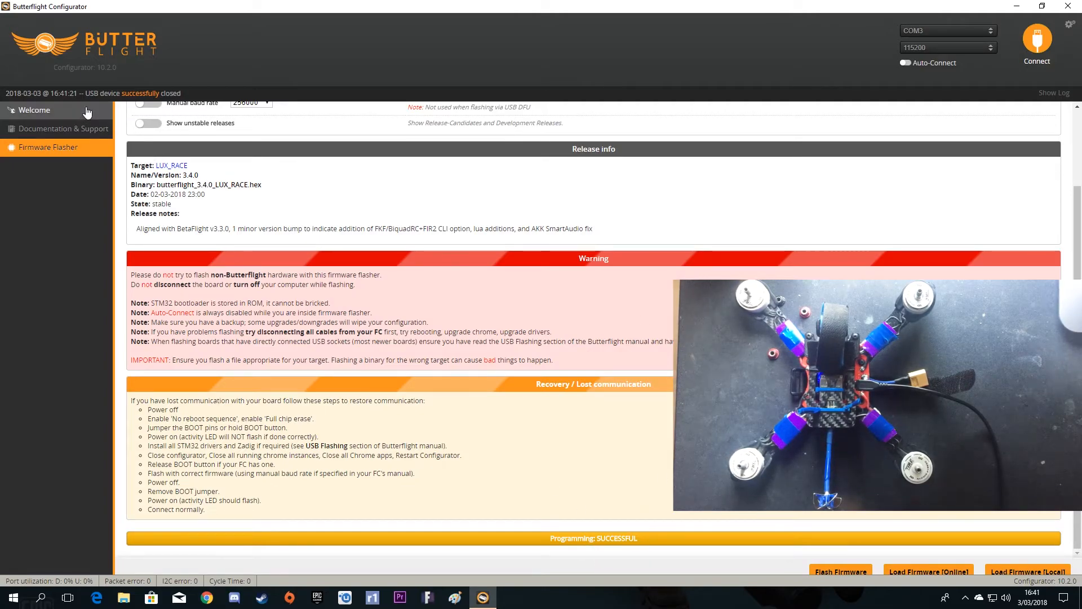
left_click(33, 110)
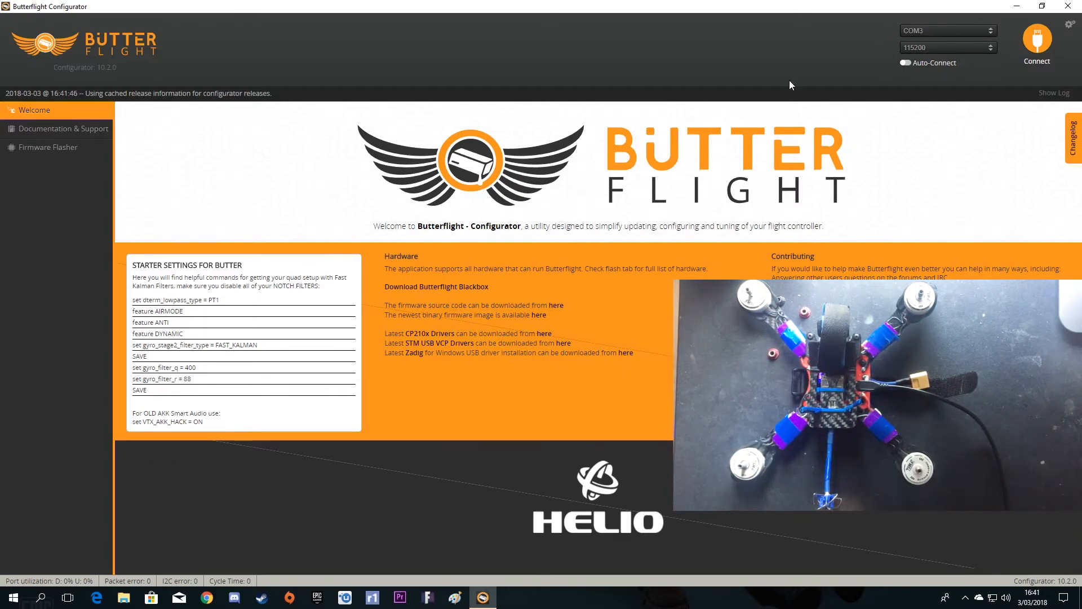
Connect to the flashed board and view its Setup, Ports and Configuration tabs
left_click(1036, 42)
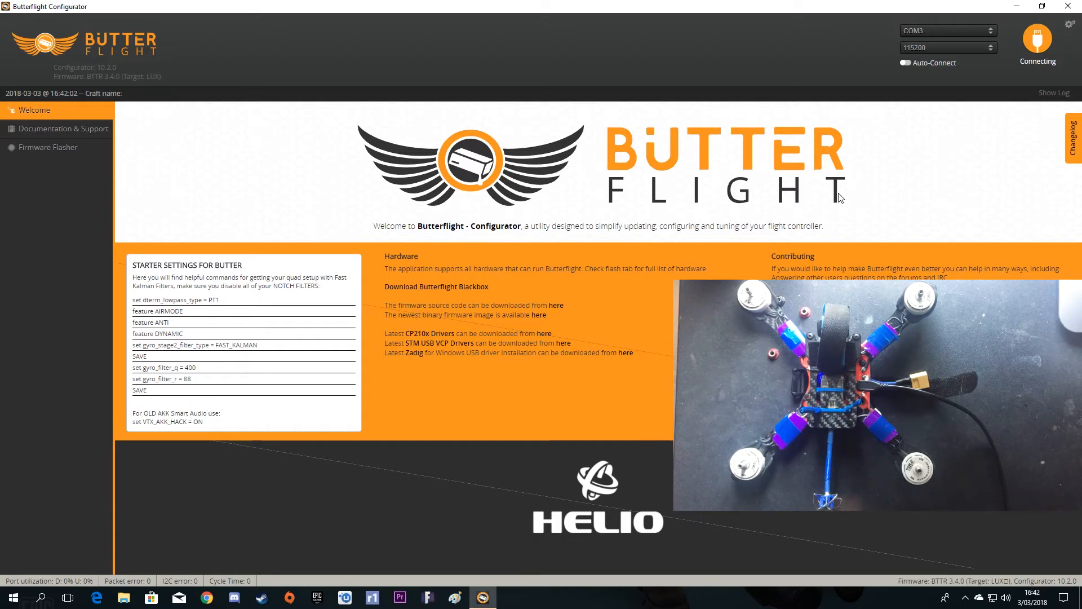
left_click(1036, 36)
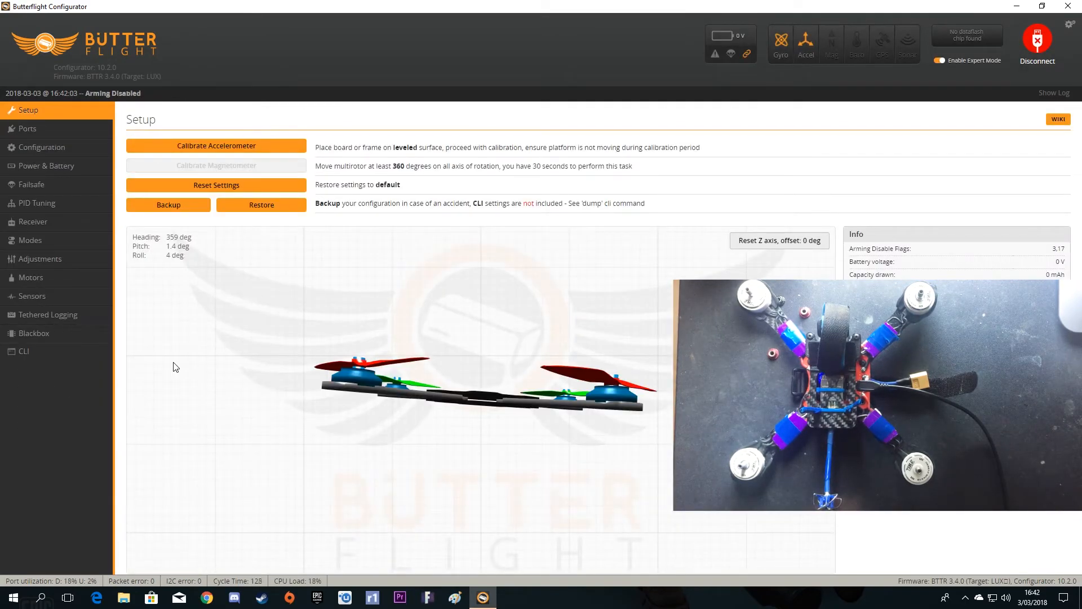
left_click(27, 128)
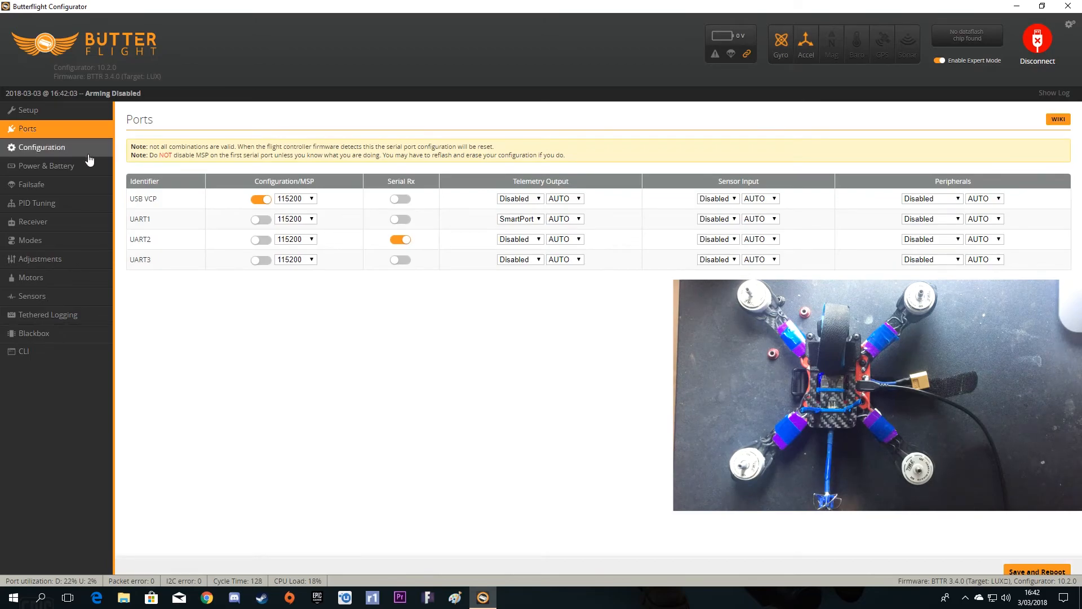
left_click(41, 147)
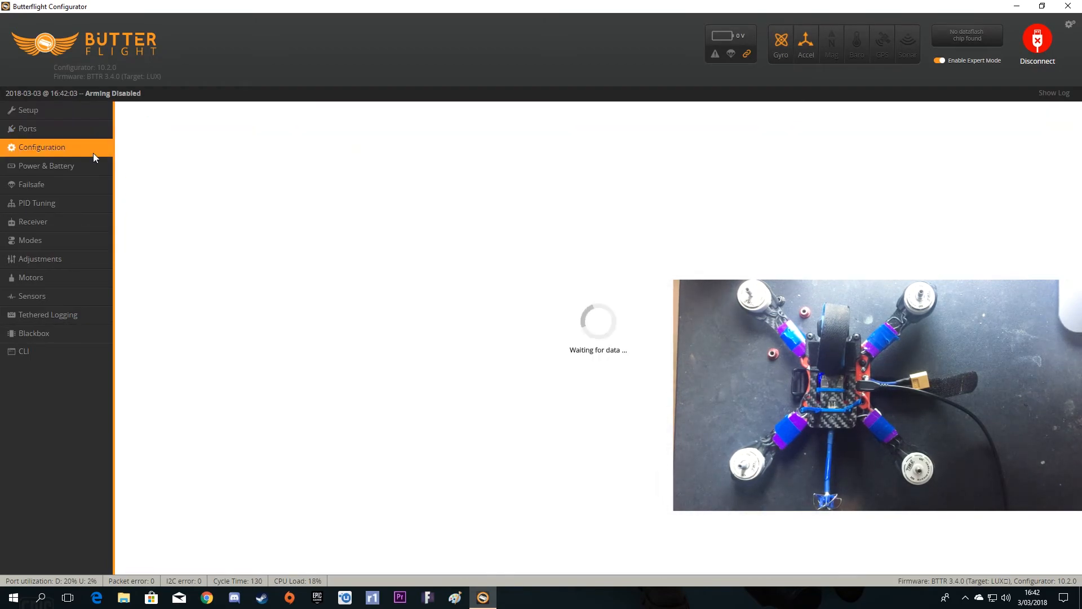
Show PID Tuning filter settings and the D-Term Lowpass Filter options
left_click(37, 203)
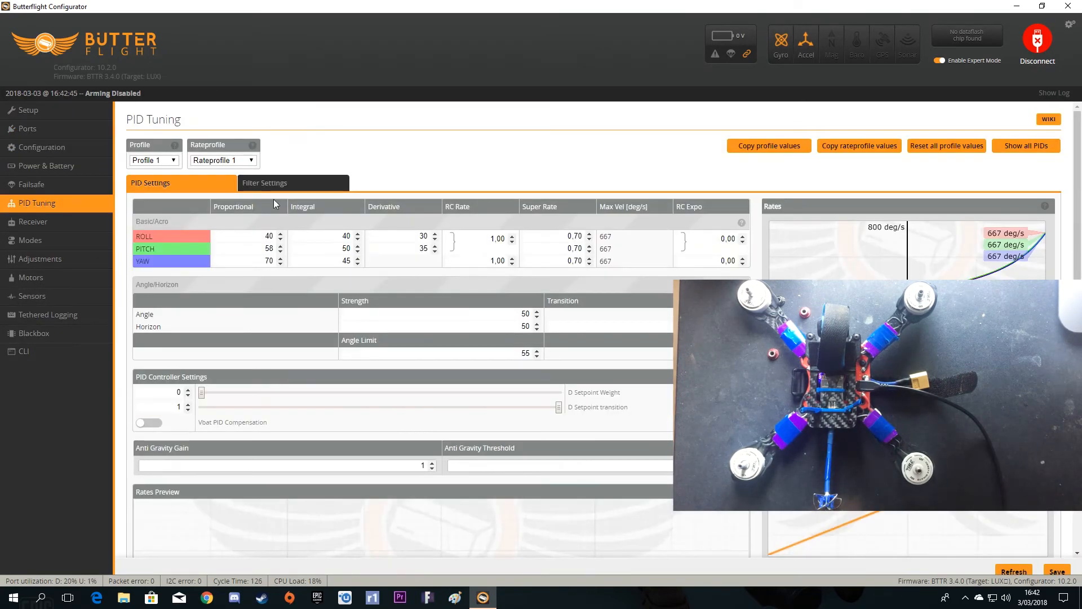
left_click(263, 183)
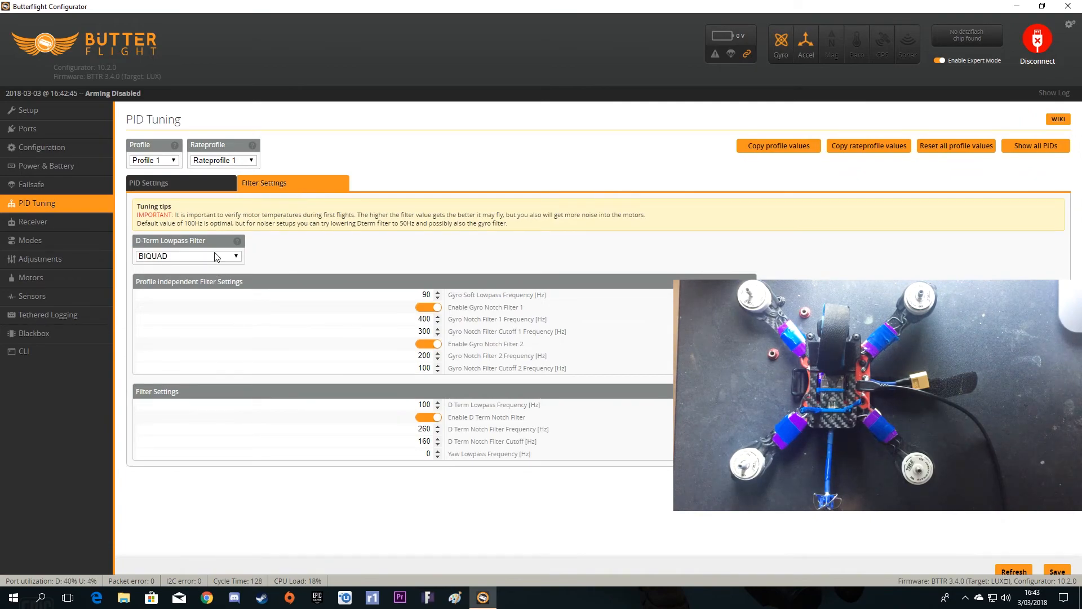
left_click(187, 255)
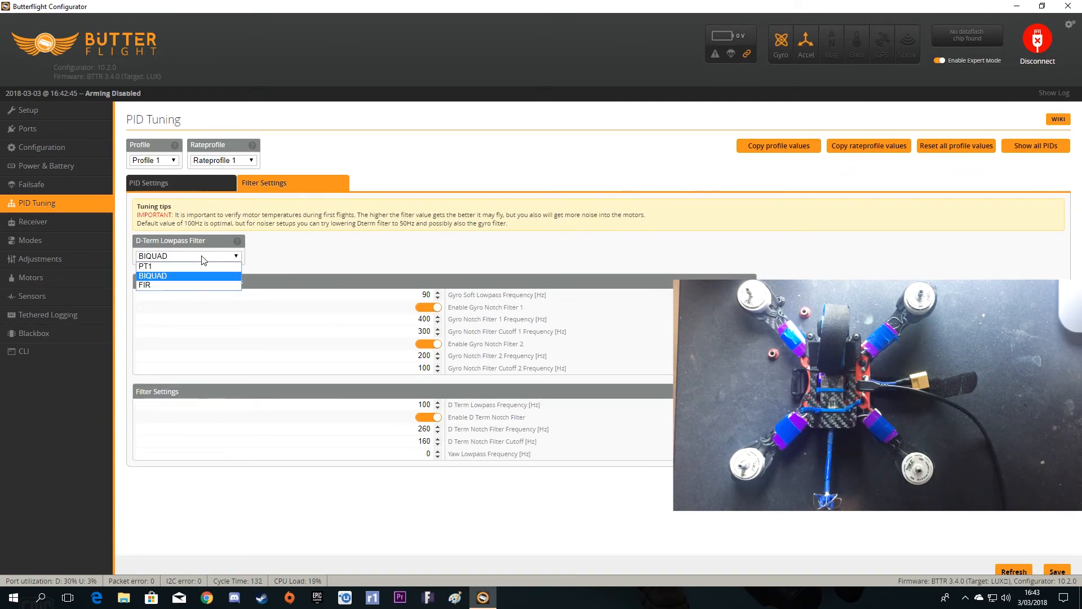